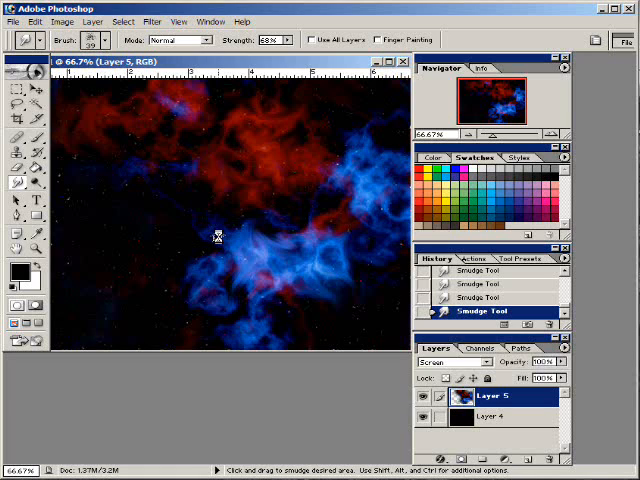
pyautogui.moveTo(170, 277)
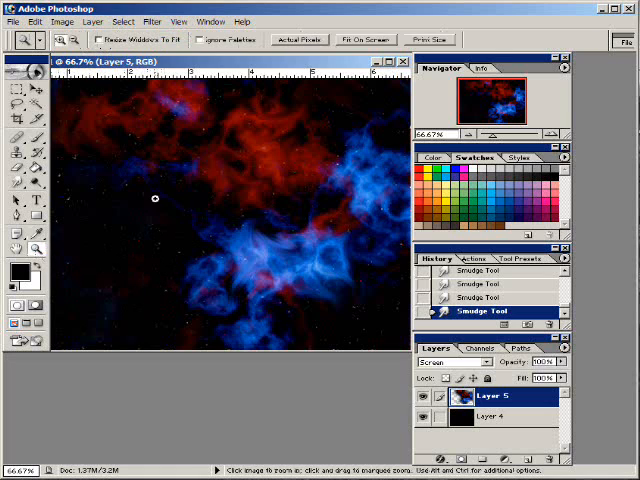
pyautogui.moveTo(176, 303)
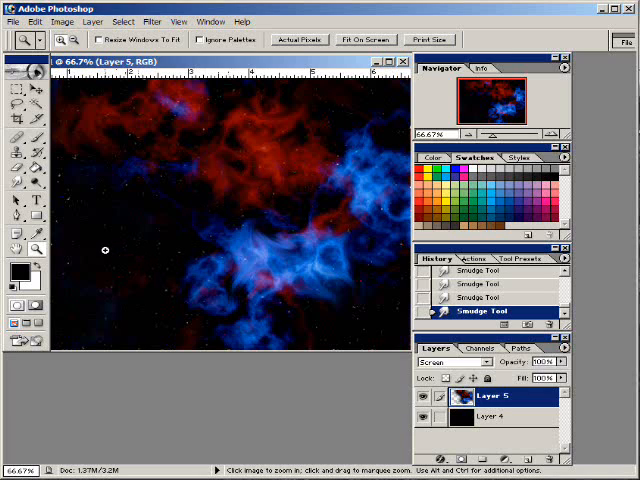
# Step: Zoom in on the blue nebula cloud and smudge it into wispy streaks over the red clouds
pyautogui.click(15, 183)
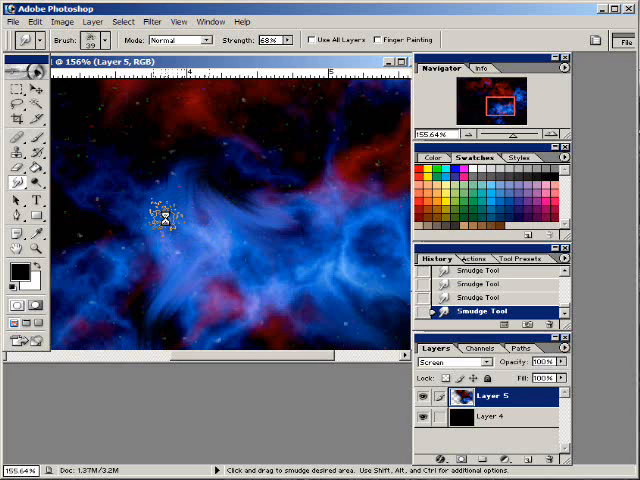
pyautogui.moveTo(165, 215); pyautogui.dragTo(120, 150)
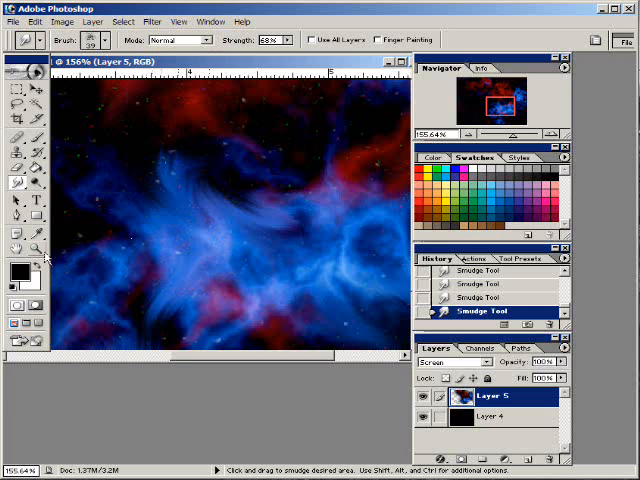
pyautogui.click(34, 251)
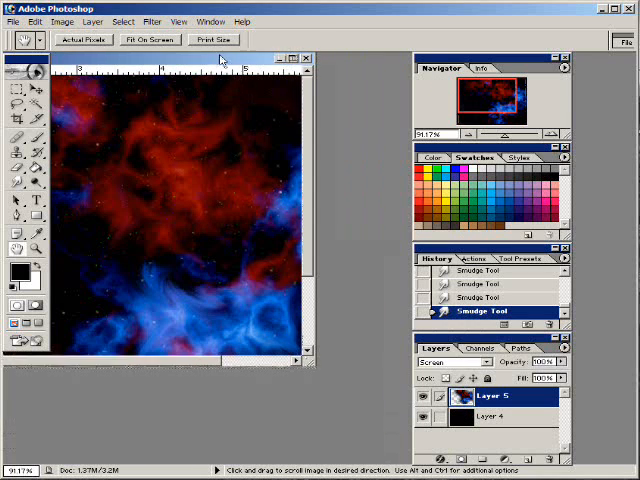
# Step: View at 100% and add a new empty layer above Layer 5 with white as foreground
pyautogui.click(37, 250)
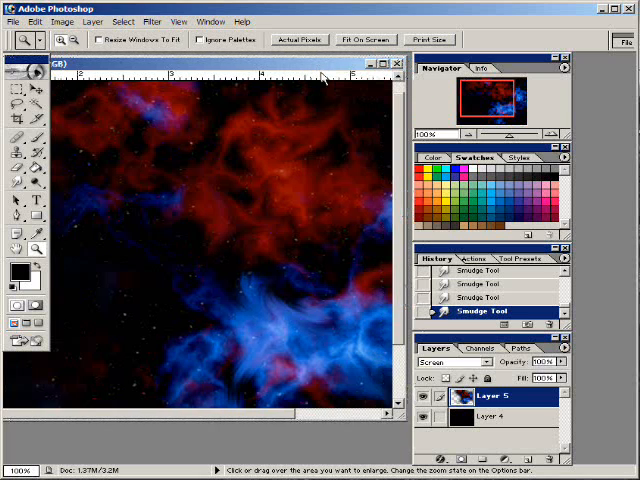
pyautogui.moveTo(313, 85)
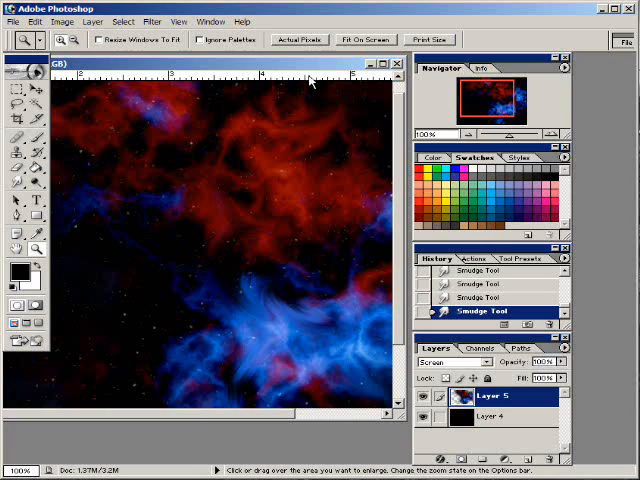
pyautogui.moveTo(288, 70)
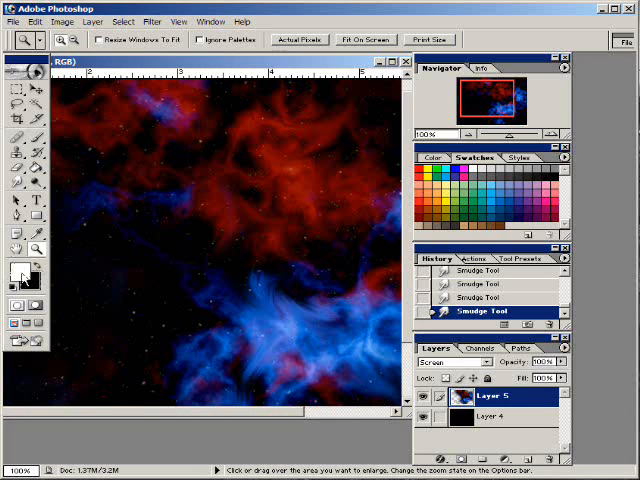
pyautogui.moveTo(17, 275)
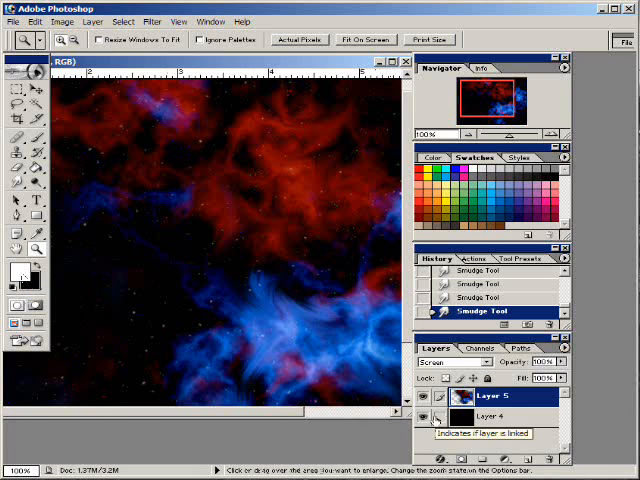
pyautogui.click(456, 361)
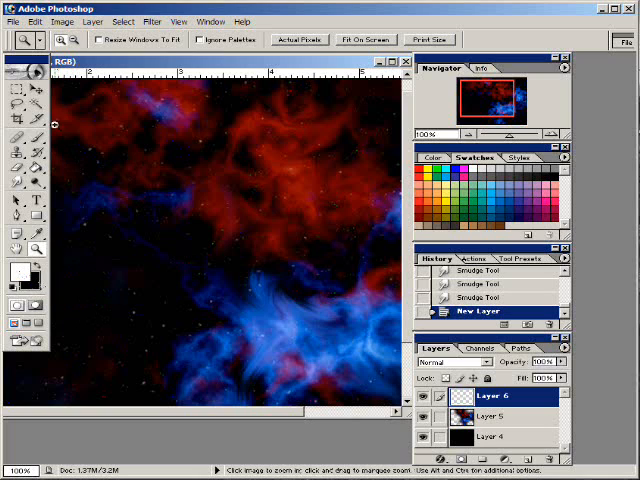
# Step: Replace the brush library with Assorted Brushes and pick the 48 px Crosshatch 4 brush
pyautogui.click(17, 135)
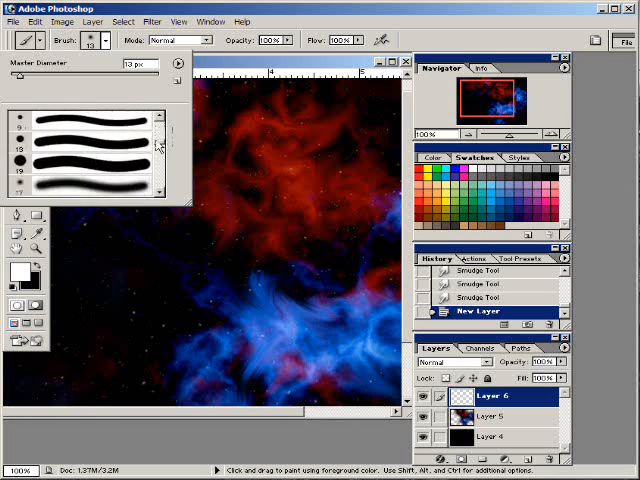
pyautogui.scroll(-3)
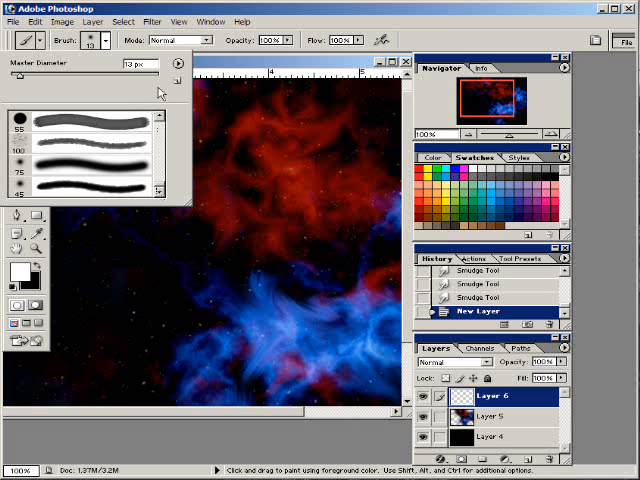
pyautogui.click(178, 63)
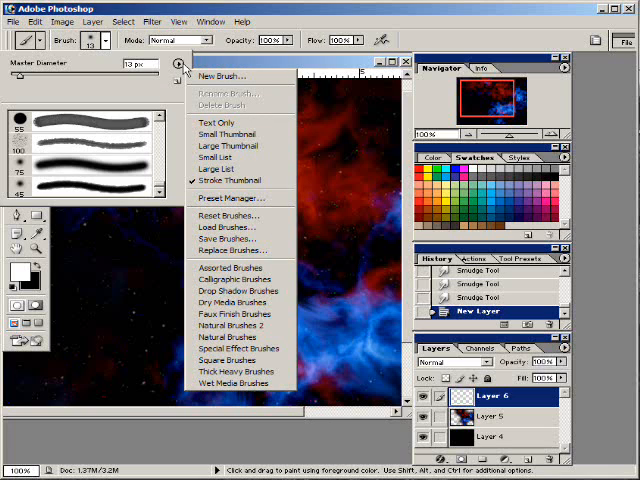
pyautogui.moveTo(228, 268)
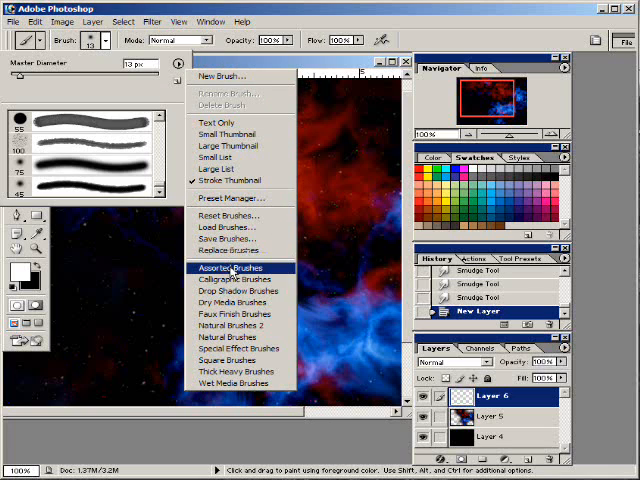
pyautogui.click(227, 267)
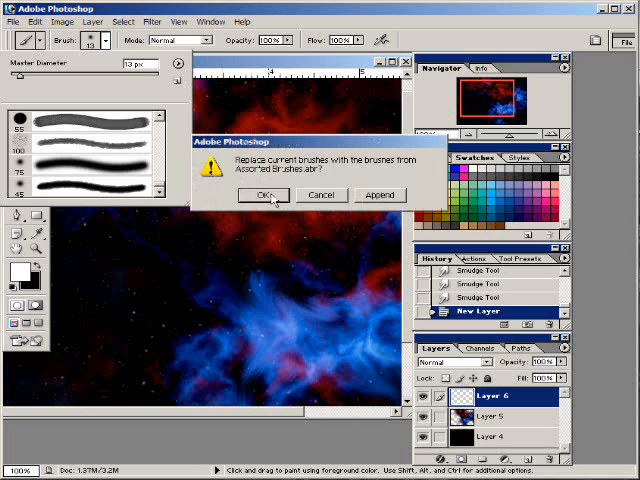
pyautogui.click(263, 194)
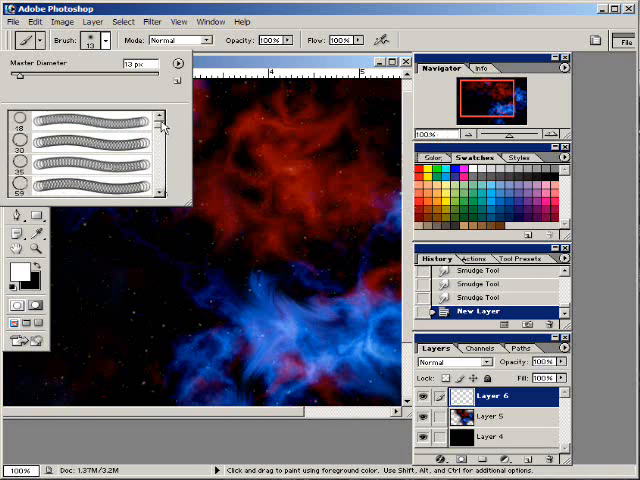
pyautogui.scroll(-3)
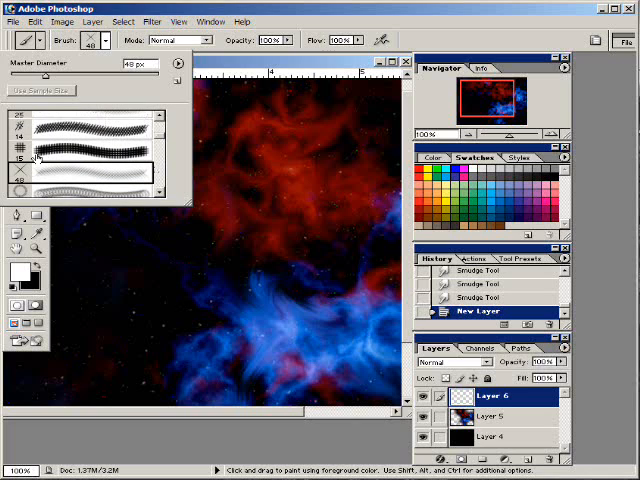
pyautogui.moveTo(20, 175)
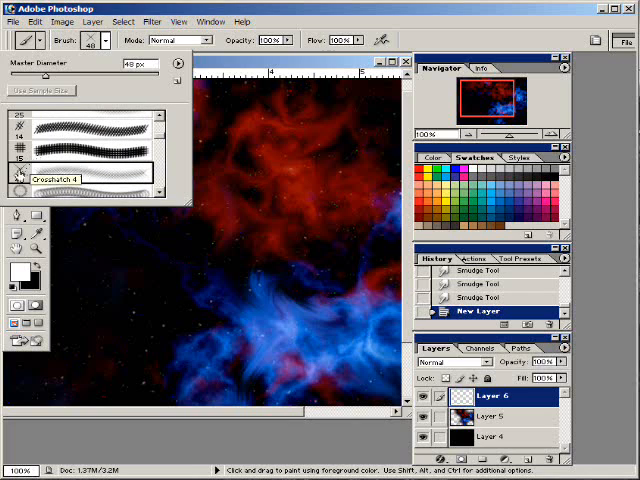
pyautogui.scroll(-3)
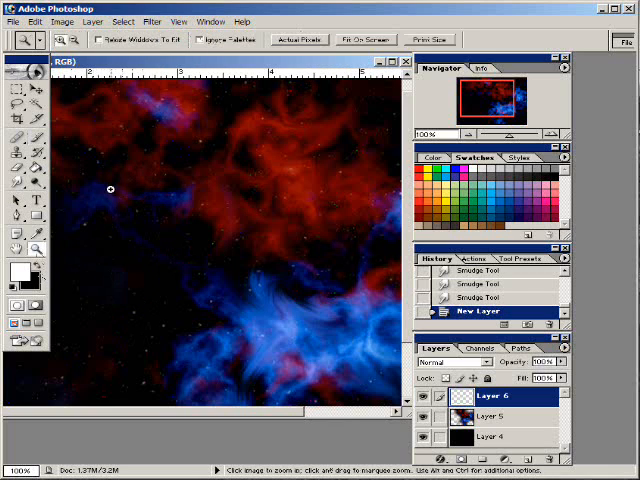
# Step: Stamp white crosshatch star twinkles on Layer 6 over the red and blue clouds
pyautogui.moveTo(150, 220); pyautogui.dragTo(215, 315)
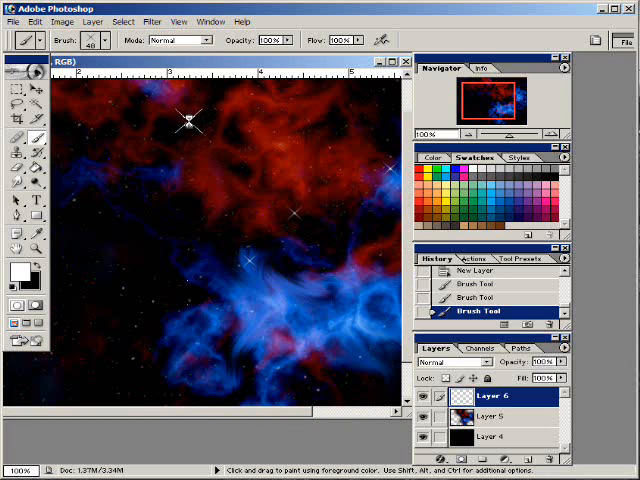
pyautogui.click(185, 270)
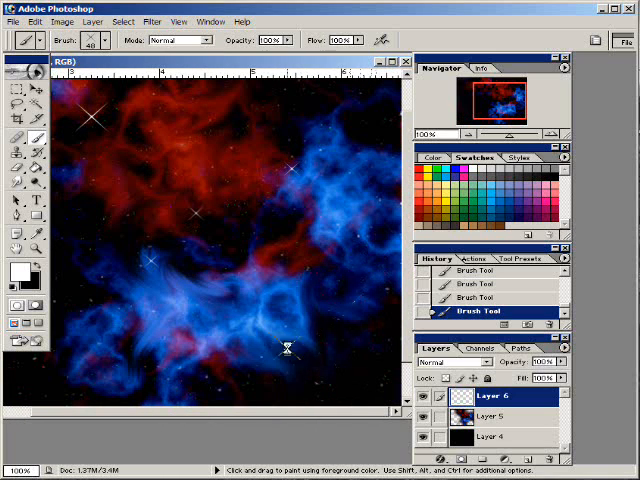
pyautogui.moveTo(285, 315)
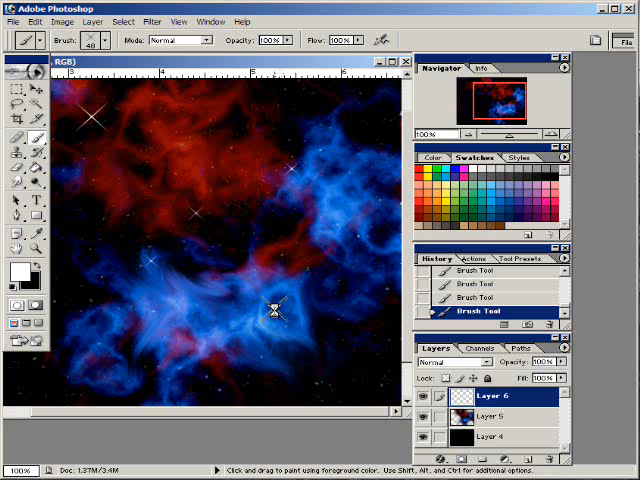
pyautogui.click(275, 310)
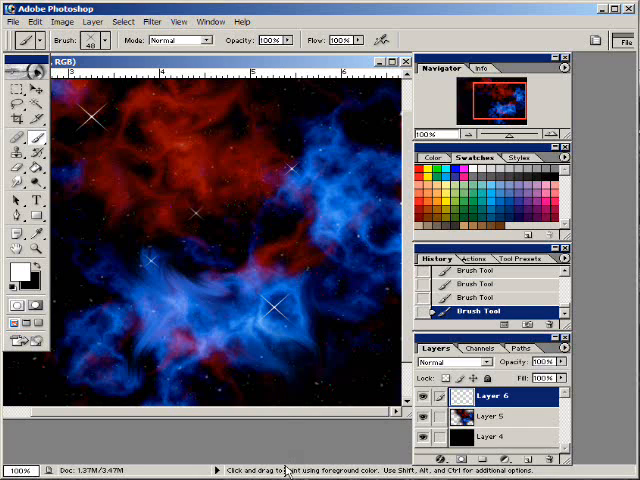
pyautogui.moveTo(168, 137)
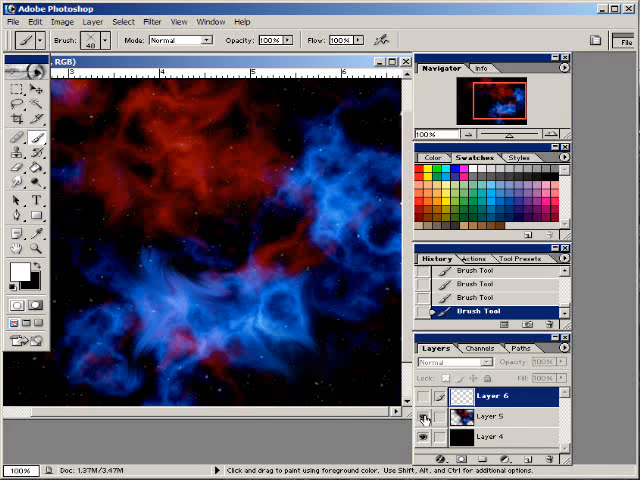
# Step: Dodge the nebula highlights on Layer 5 around the lower and upper twinkles
pyautogui.click(482, 417)
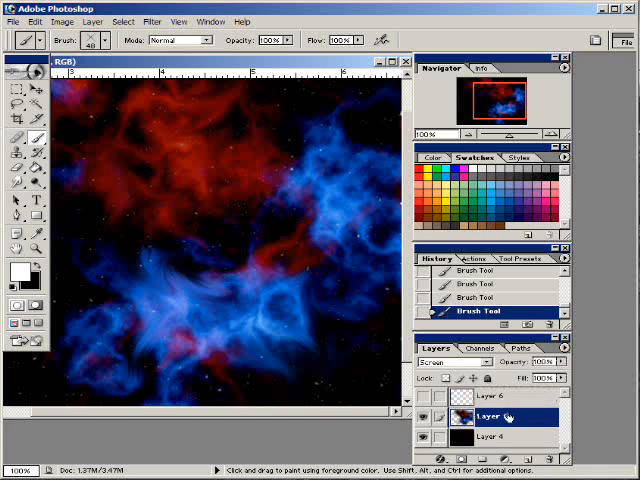
pyautogui.click(95, 237)
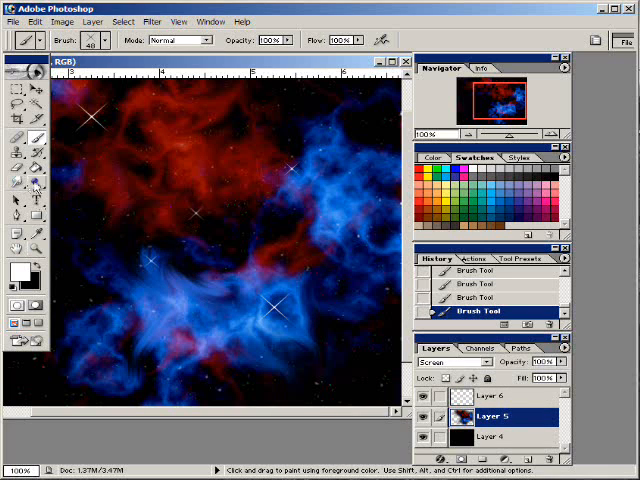
pyautogui.click(15, 176)
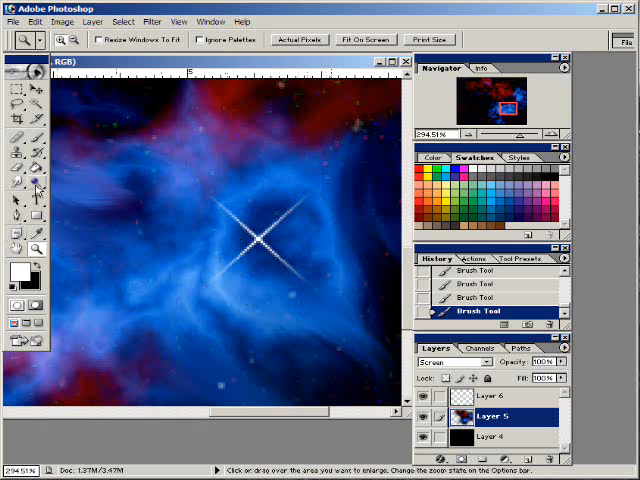
pyautogui.click(23, 189)
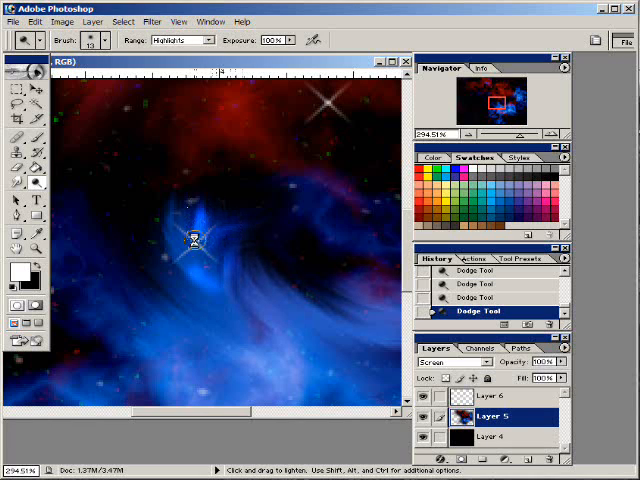
pyautogui.moveTo(195, 243); pyautogui.dragTo(137, 328)
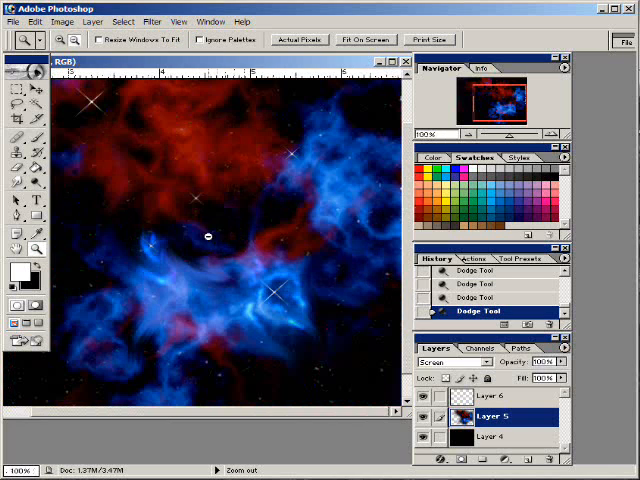
pyautogui.click(37, 250)
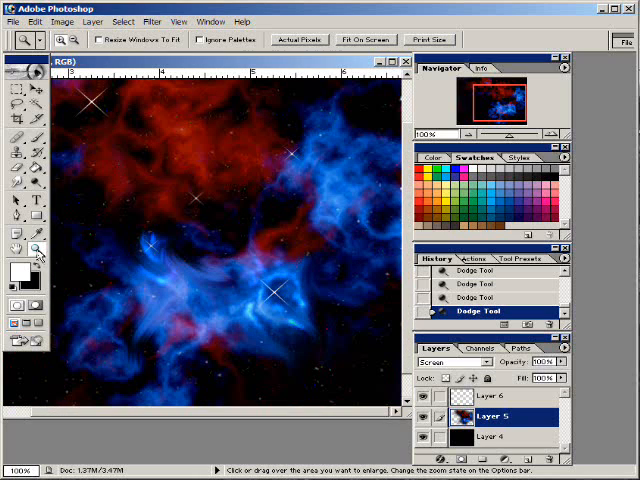
pyautogui.moveTo(37, 250)
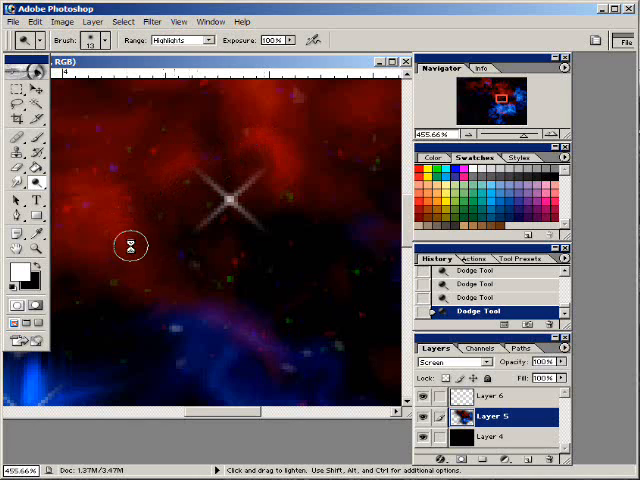
pyautogui.moveTo(130, 247); pyautogui.dragTo(233, 322)
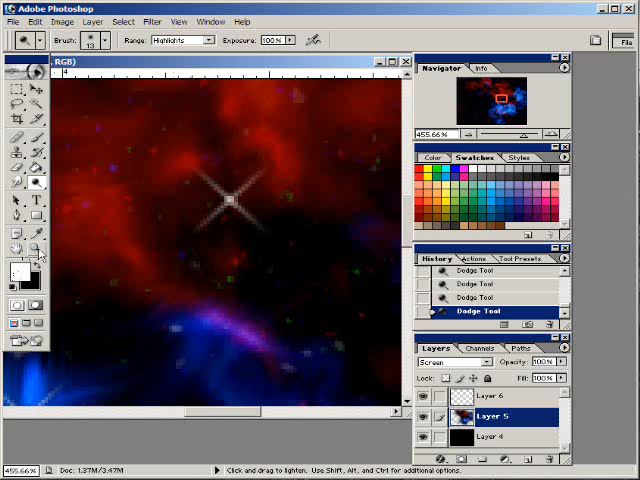
# Step: Dodge the nebula and red edge around the right-of-centre and upper-left twinkles
pyautogui.click(37, 251)
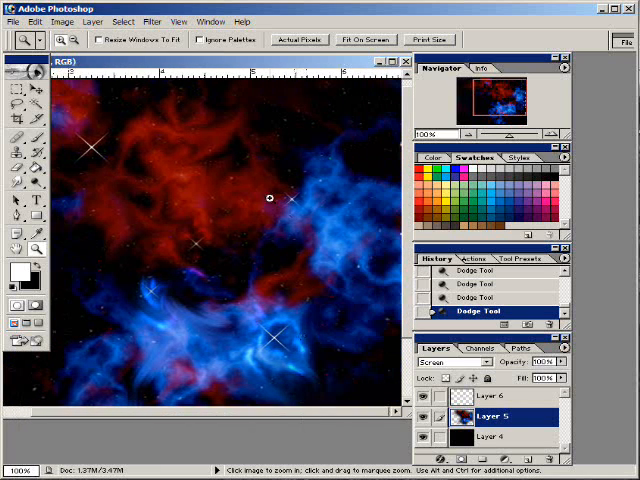
pyautogui.click(268, 198)
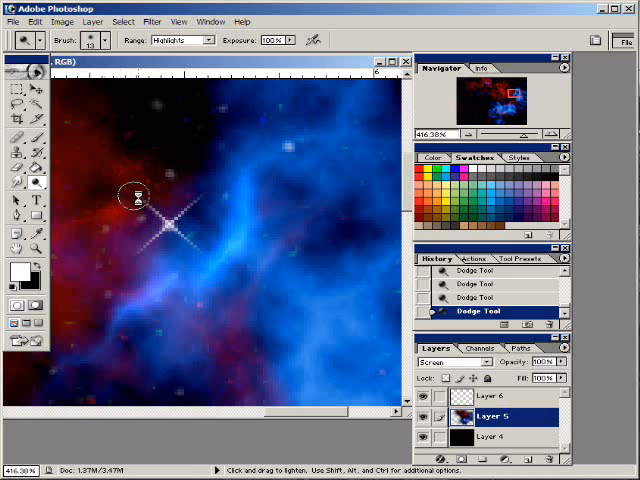
pyautogui.moveTo(103, 159)
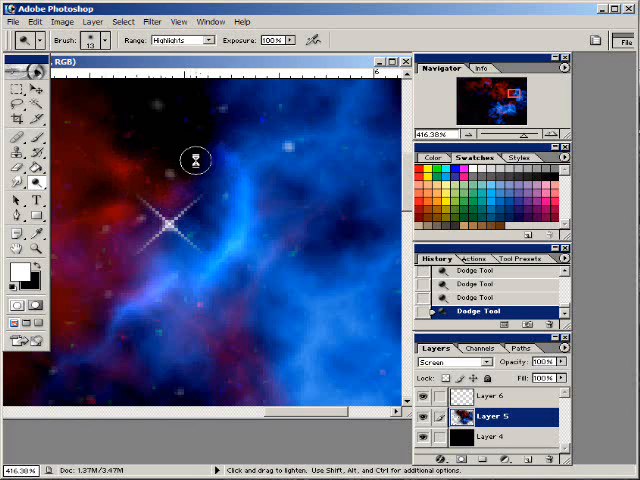
pyautogui.moveTo(195, 160); pyautogui.dragTo(93, 270)
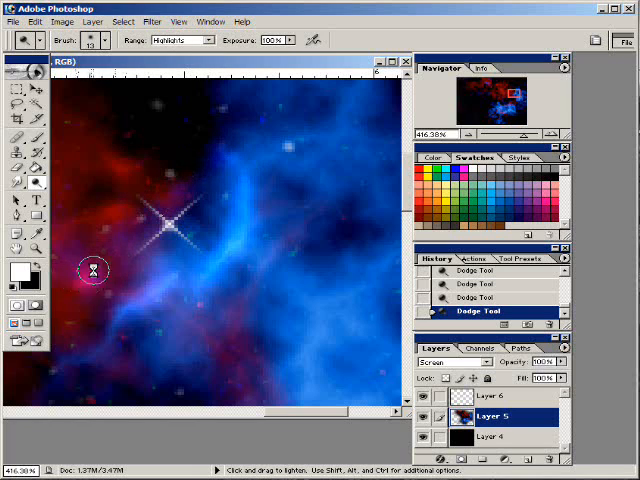
pyautogui.moveTo(93, 270); pyautogui.dragTo(128, 242)
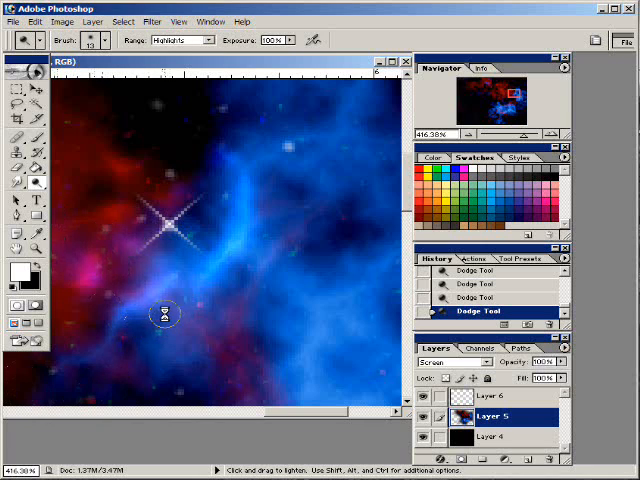
pyautogui.click(36, 249)
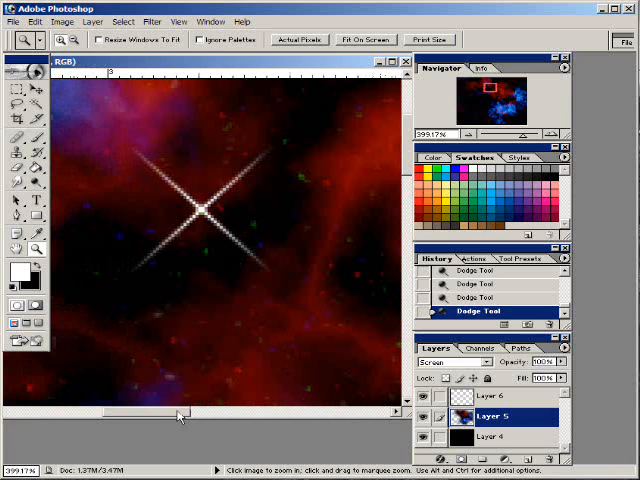
pyautogui.click(20, 180)
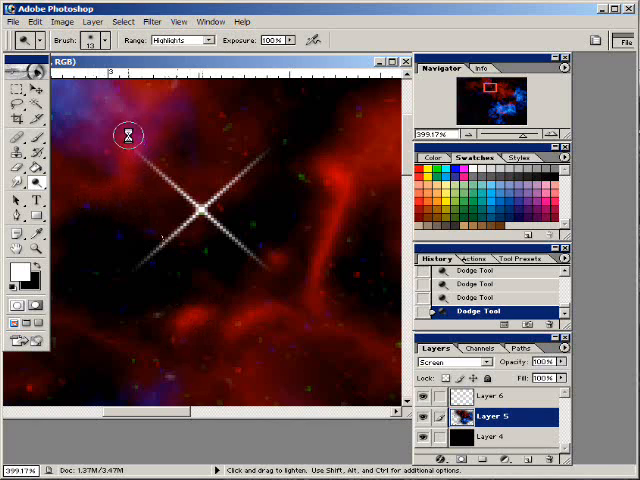
pyautogui.moveTo(214, 145)
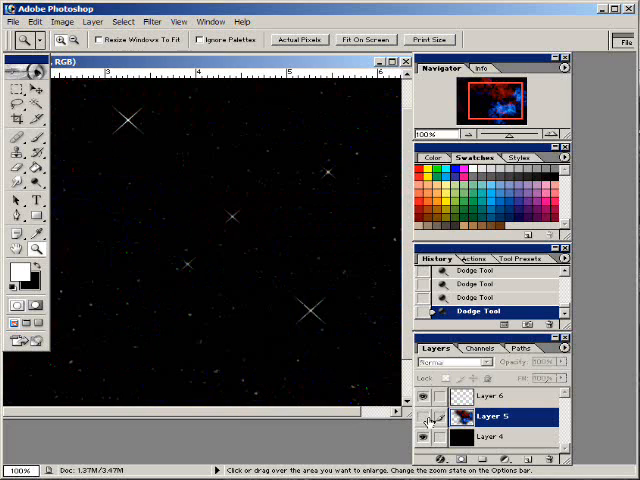
# Step: Show the nebula layer again after hiding it to compare the brightened clouds
pyautogui.click(431, 416)
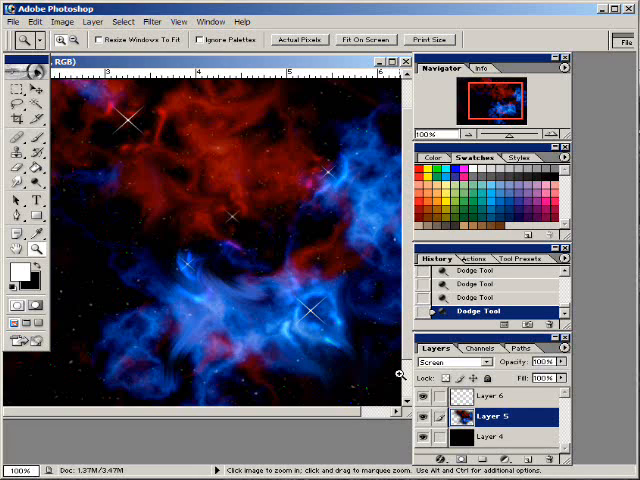
pyautogui.moveTo(248, 413)
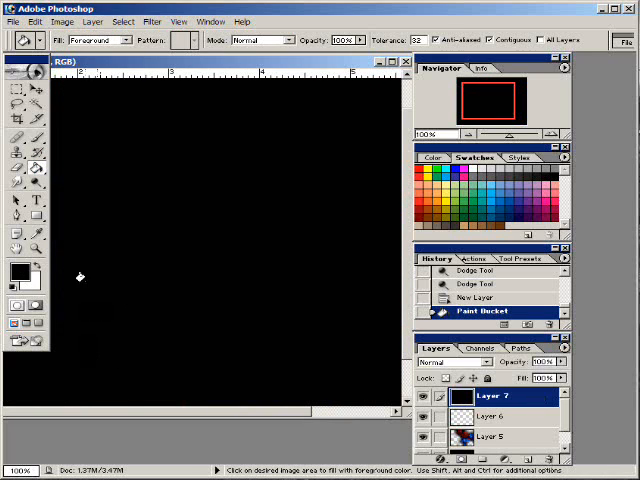
# Step: Start a Lens Flare render and set its centre toward the upper left of the preview
pyautogui.click(152, 21)
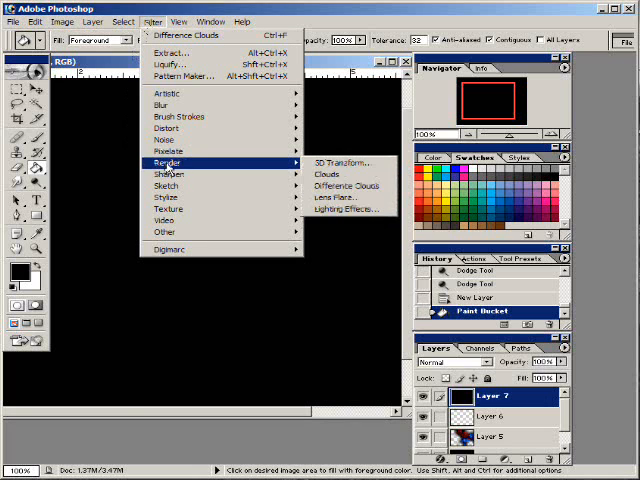
pyautogui.click(344, 198)
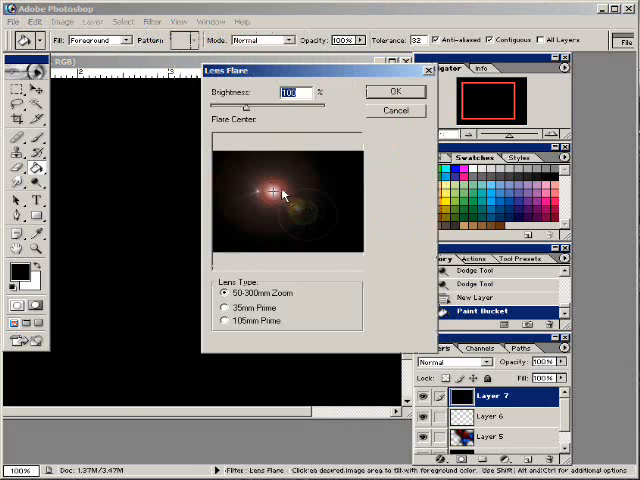
pyautogui.click(272, 180)
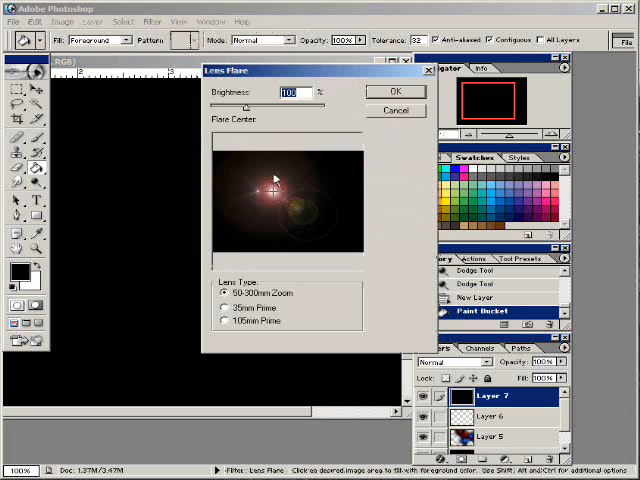
pyautogui.click(253, 188)
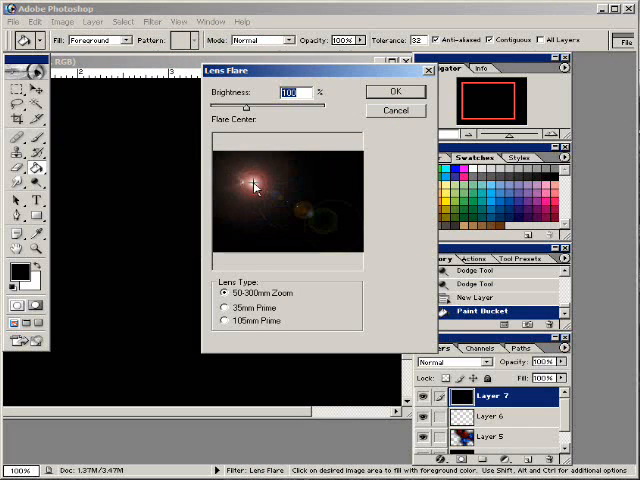
pyautogui.click(340, 183)
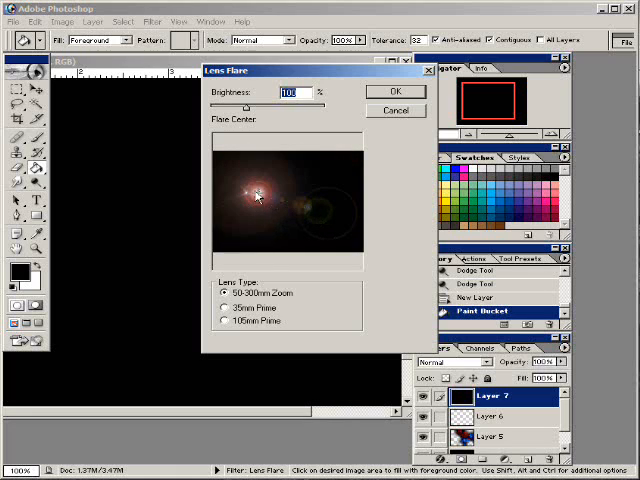
pyautogui.click(272, 227)
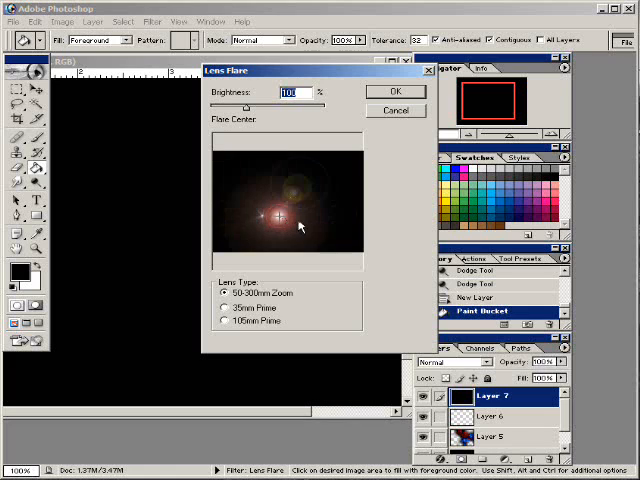
pyautogui.click(257, 186)
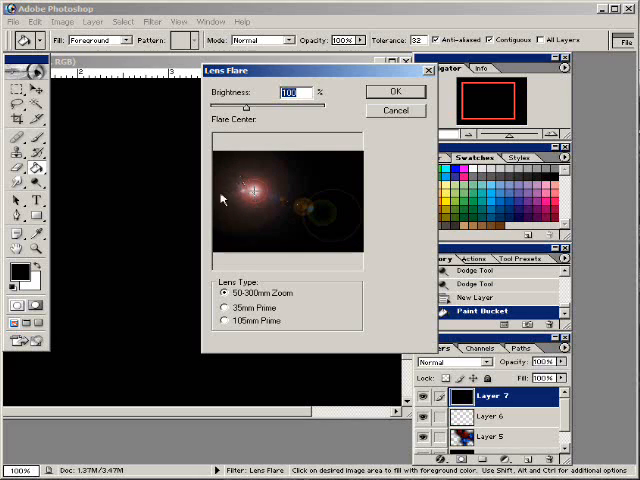
pyautogui.click(248, 190)
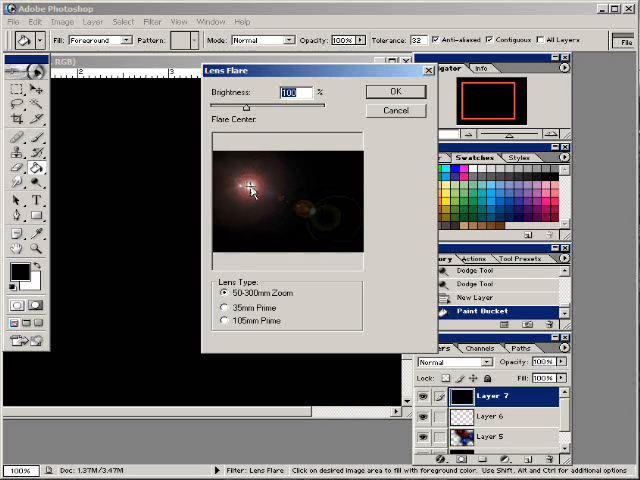
# Step: Try 35mm and 105mm Prime, return to 50-300mm Zoom, lower brightness and apply the flare
pyautogui.click(225, 308)
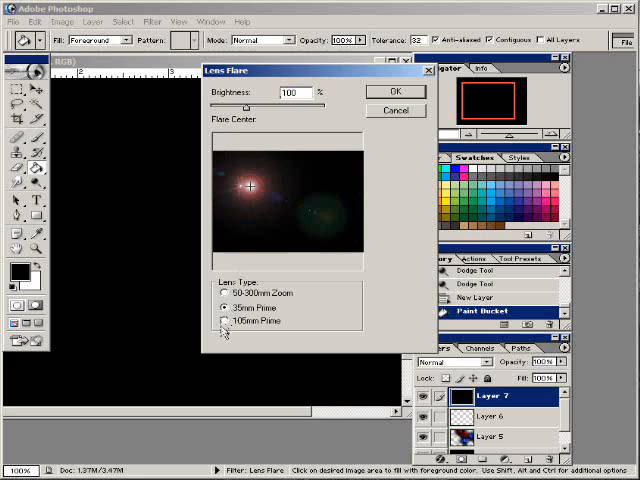
pyautogui.click(224, 321)
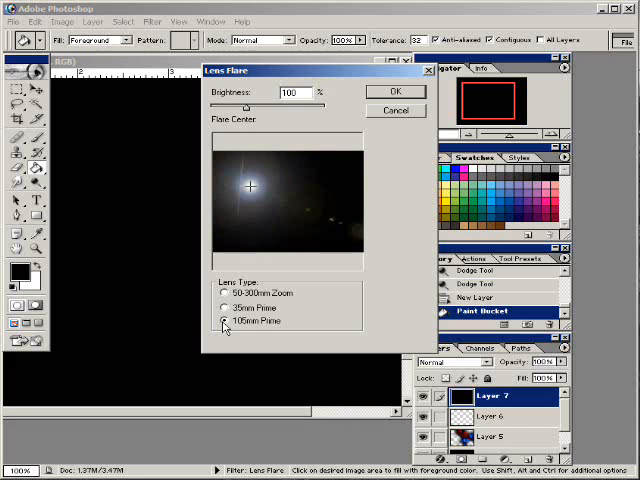
pyautogui.click(207, 305)
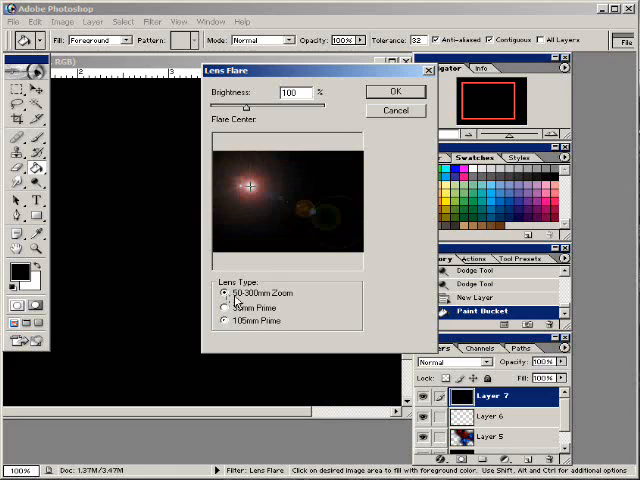
pyautogui.click(258, 189)
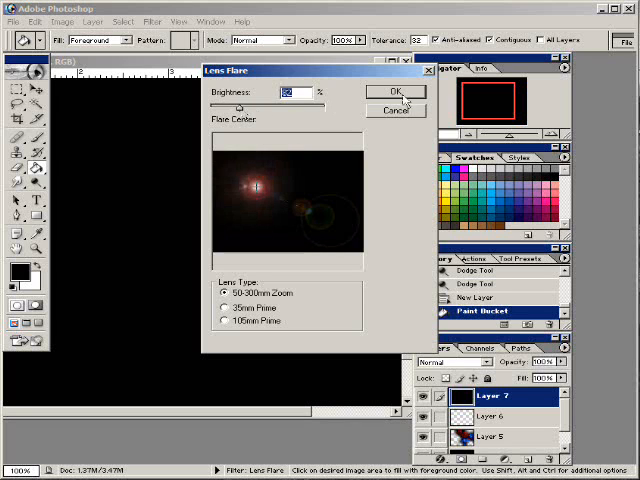
pyautogui.click(394, 92)
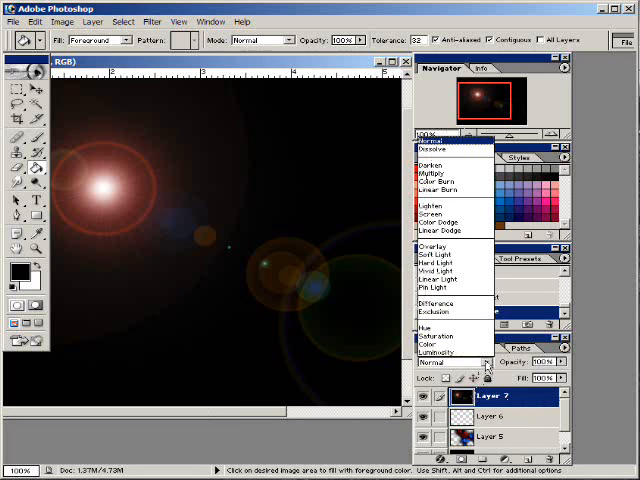
pyautogui.moveTo(432, 214)
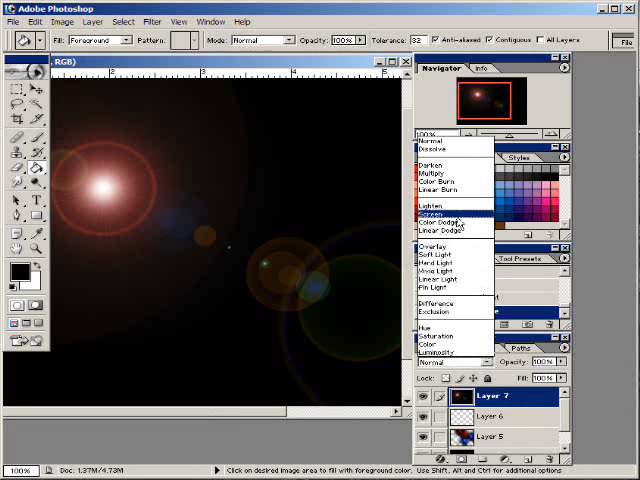
# Step: Blend Layer 7 in Screen mode and drag the flare toward the upper centre-left
pyautogui.click(432, 211)
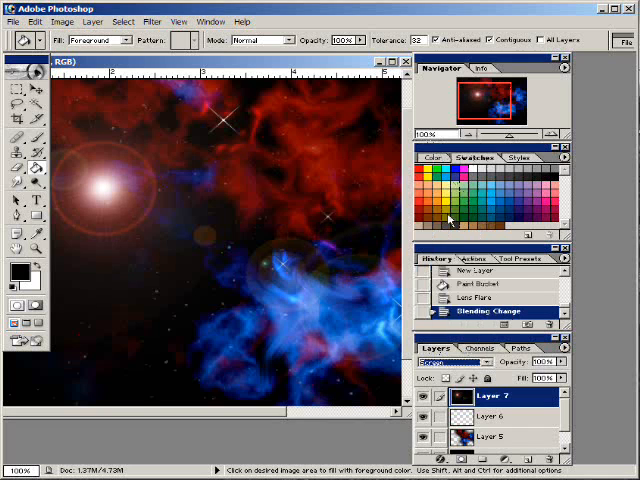
pyautogui.moveTo(375, 258)
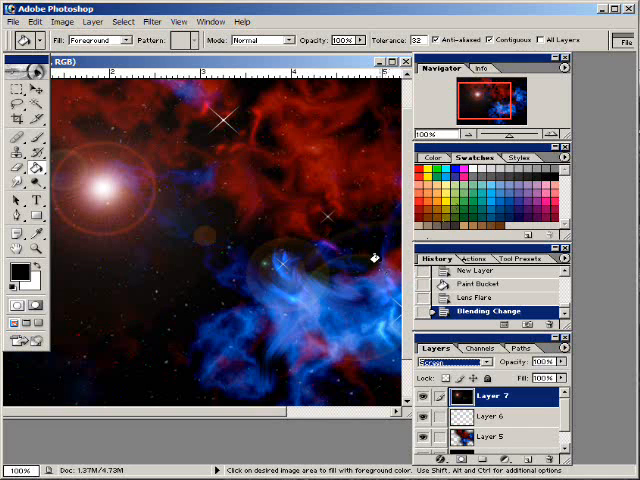
pyautogui.moveTo(140, 211)
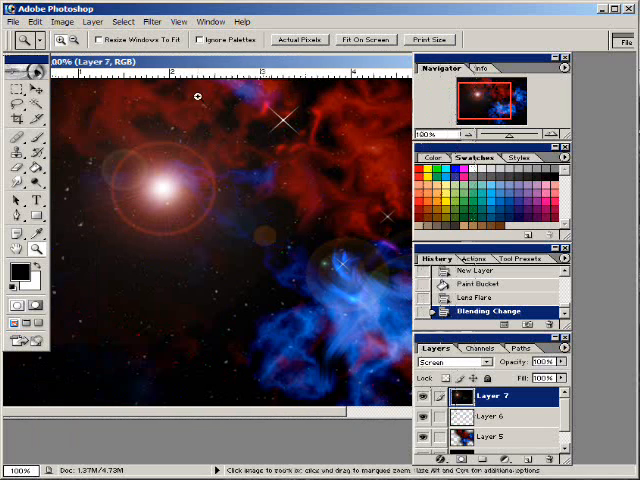
pyautogui.click(37, 99)
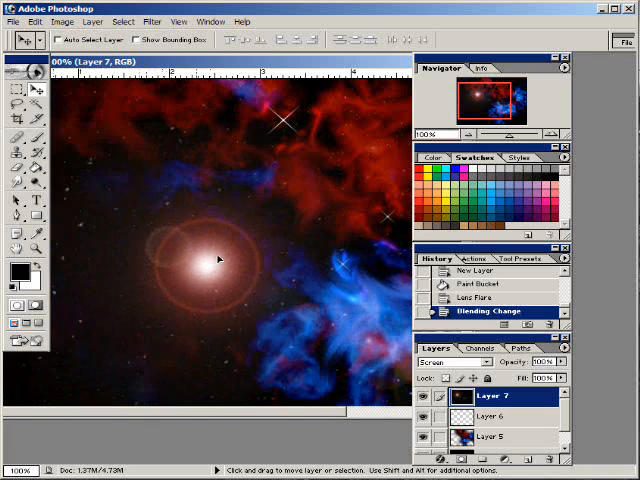
pyautogui.moveTo(218, 258); pyautogui.dragTo(168, 208)
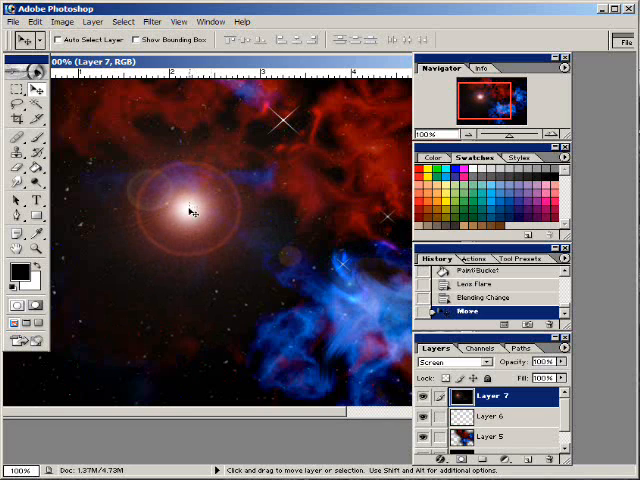
pyautogui.moveTo(190, 210); pyautogui.dragTo(195, 242)
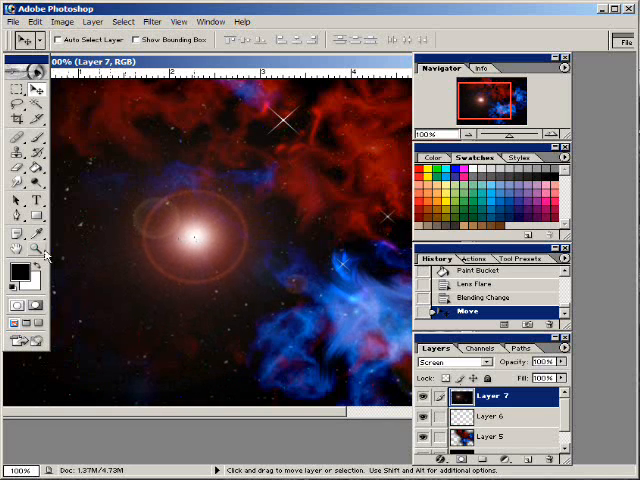
pyautogui.moveTo(200, 225)
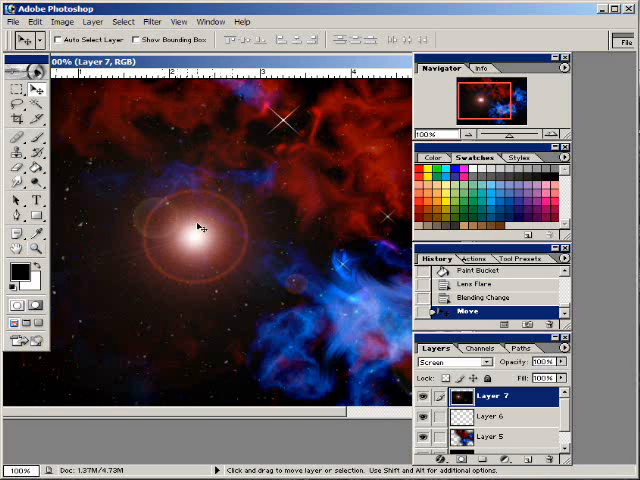
pyautogui.moveTo(200, 230); pyautogui.dragTo(155, 190)
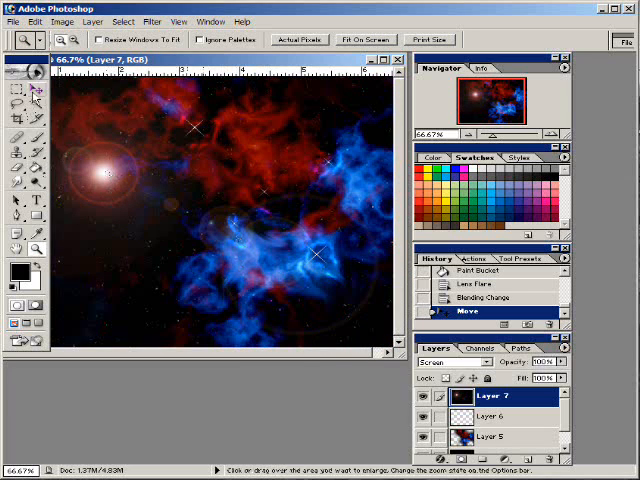
# Step: Move the flare into the dark upper-left area of the nebula
pyautogui.click(15, 75)
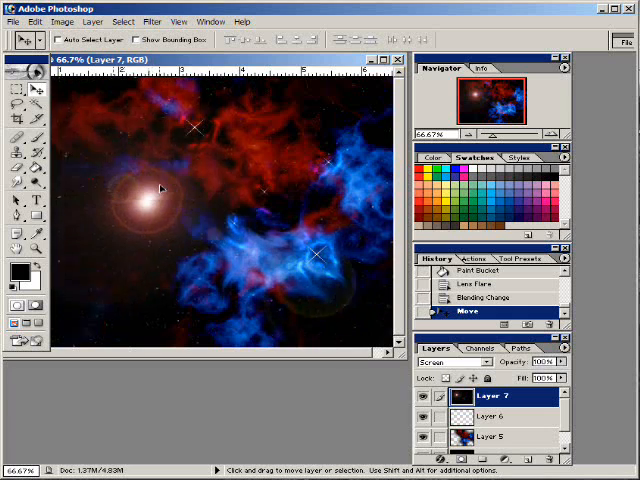
pyautogui.moveTo(160, 190); pyautogui.dragTo(127, 145)
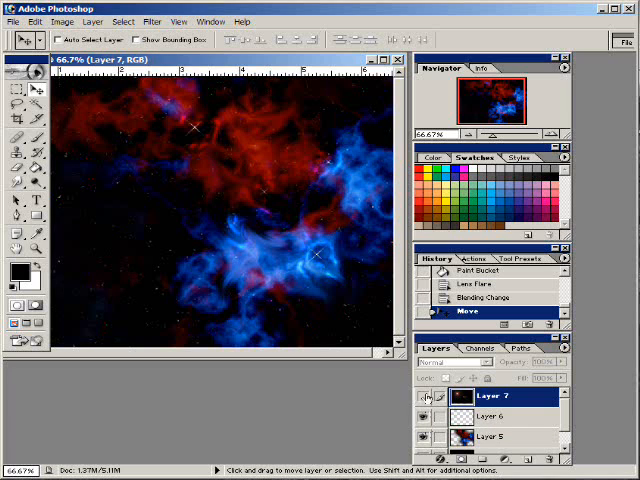
# Step: Show Layer 7 again and Merge Visible to combine flare, nebula and twinkles
pyautogui.click(455, 362)
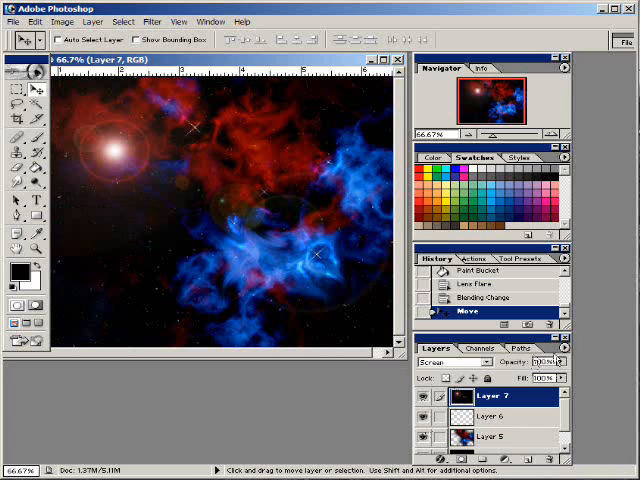
pyautogui.click(566, 348)
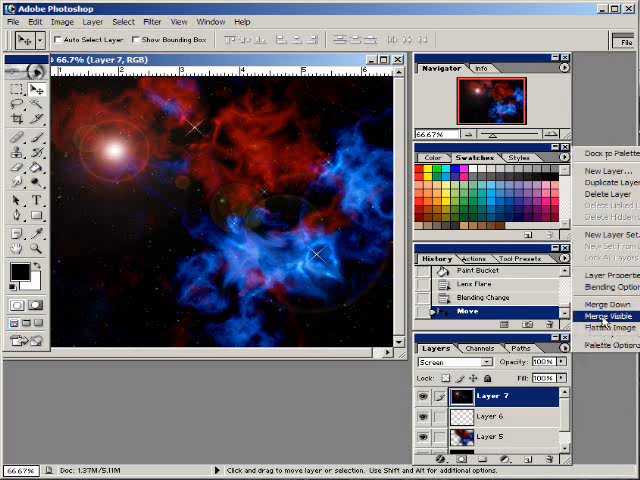
pyautogui.click(598, 313)
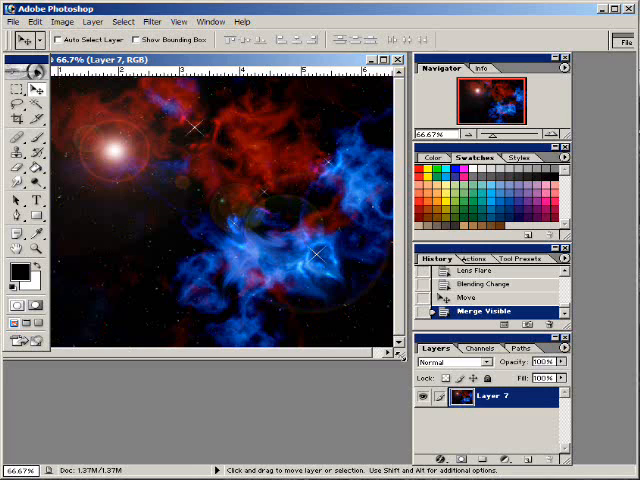
pyautogui.moveTo(310, 11)
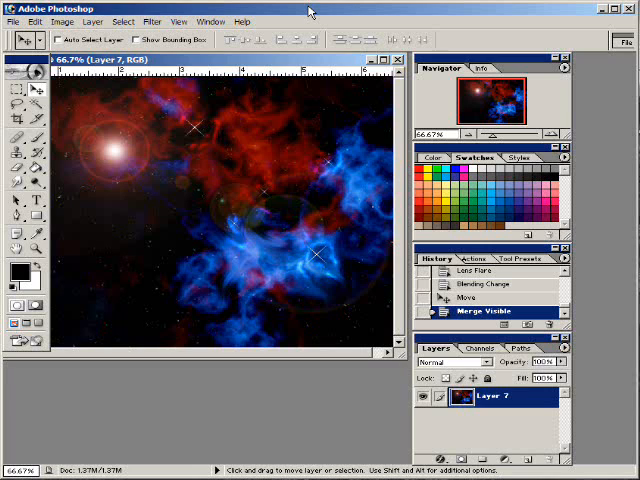